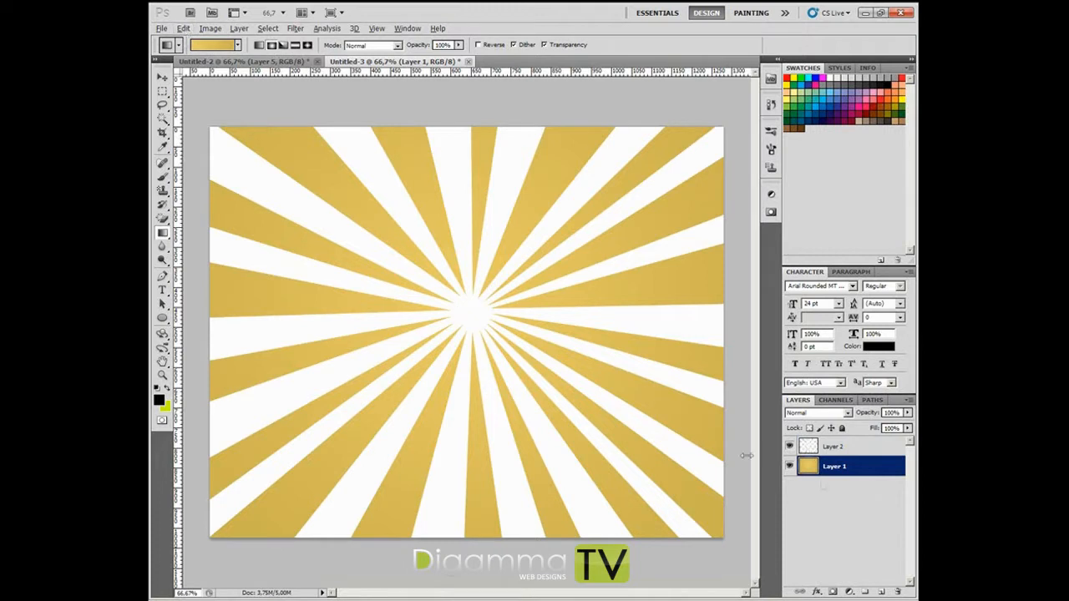
Step: Apply a Twirl distortion to Layer 2 so the white rays spiral around the centre
left_click(835, 444)
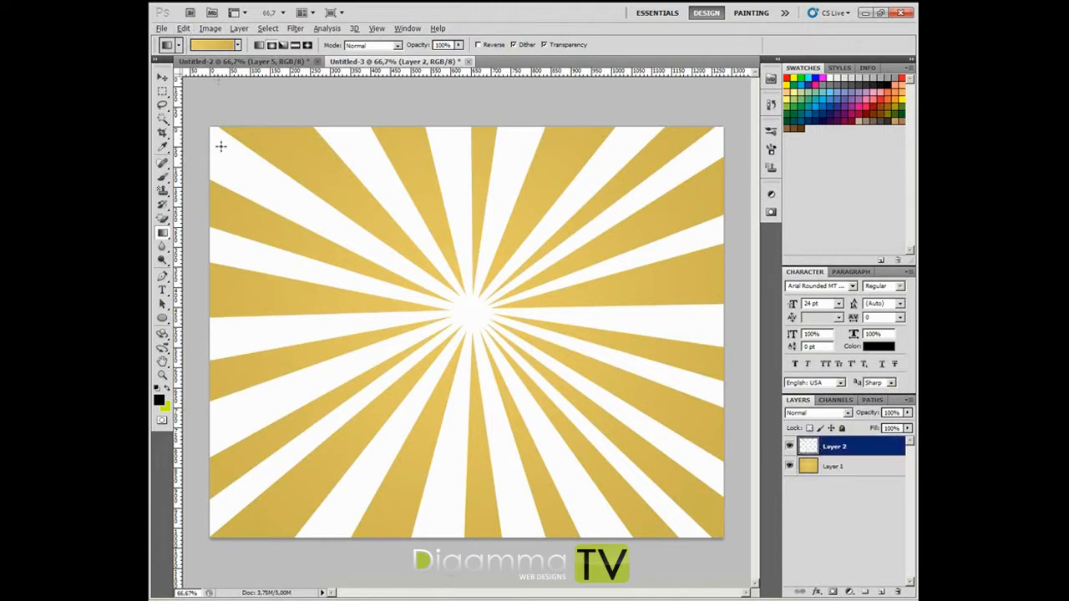
left_click(294, 27)
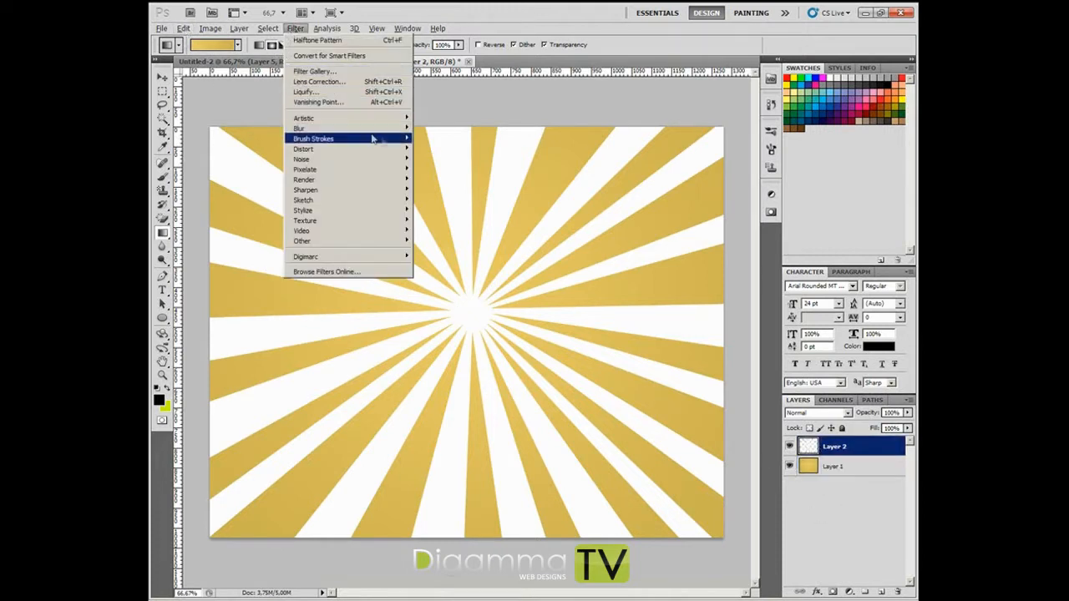
mouse_move(304, 148)
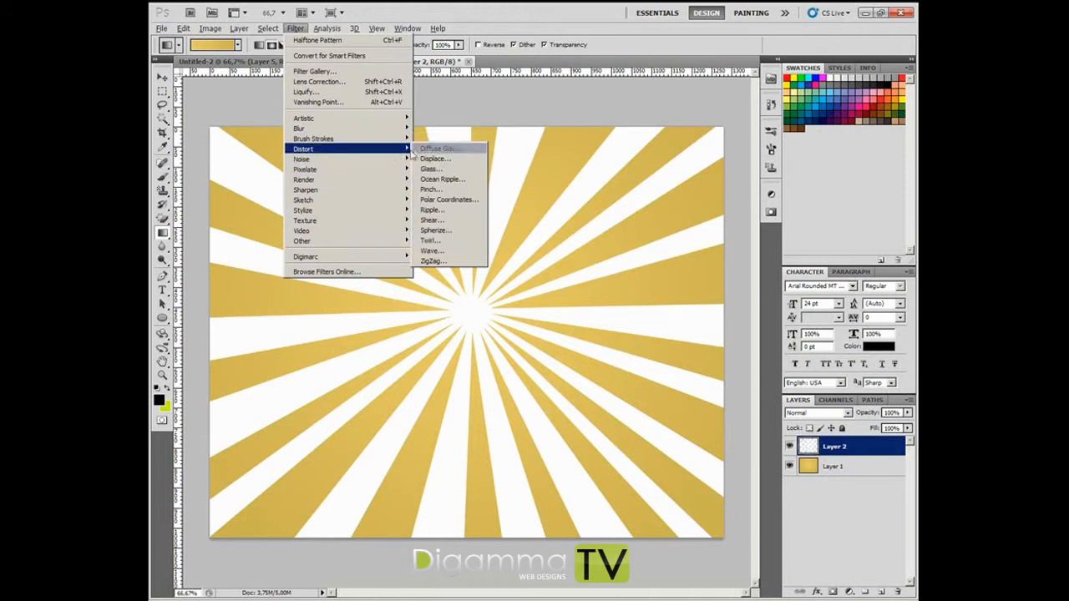
left_click(430, 241)
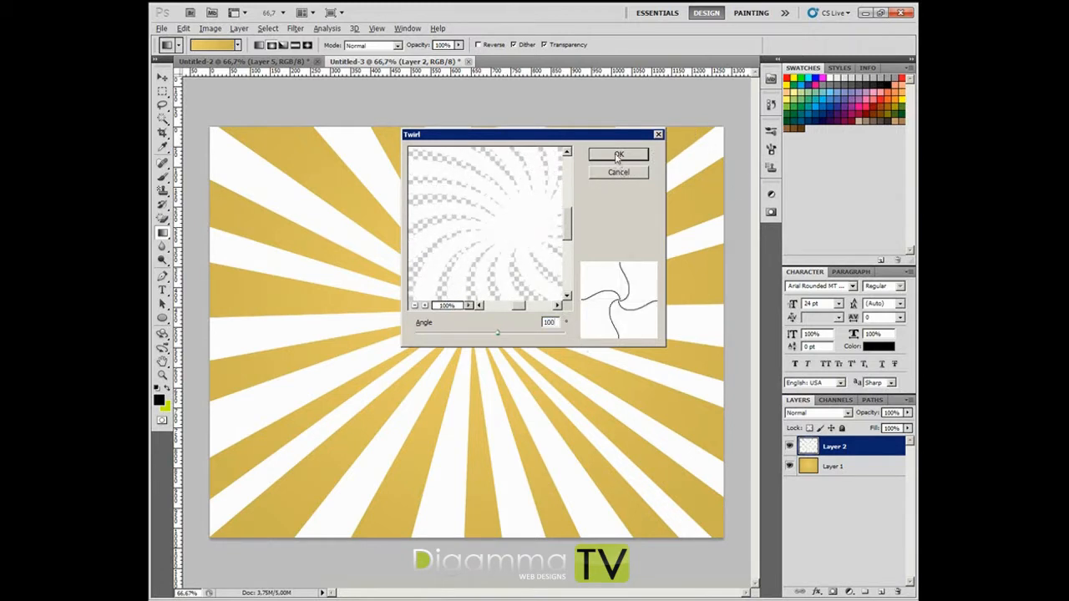
left_click(618, 155)
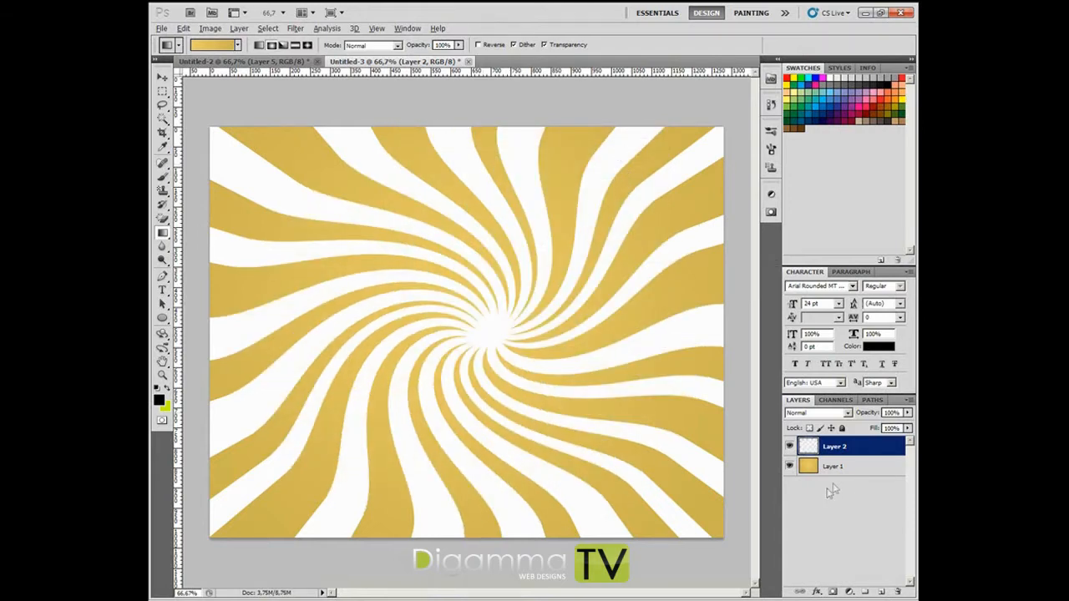
mouse_move(827, 467)
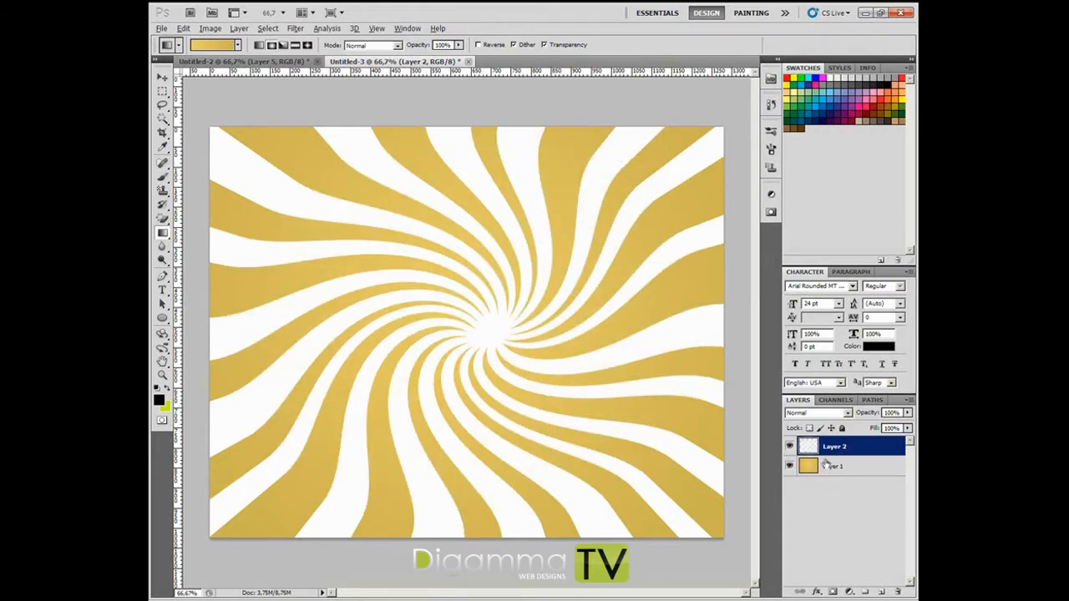
Step: Blend Layer 2 as Overlay at 70% opacity, then merge it with the gold layer
left_click(832, 466)
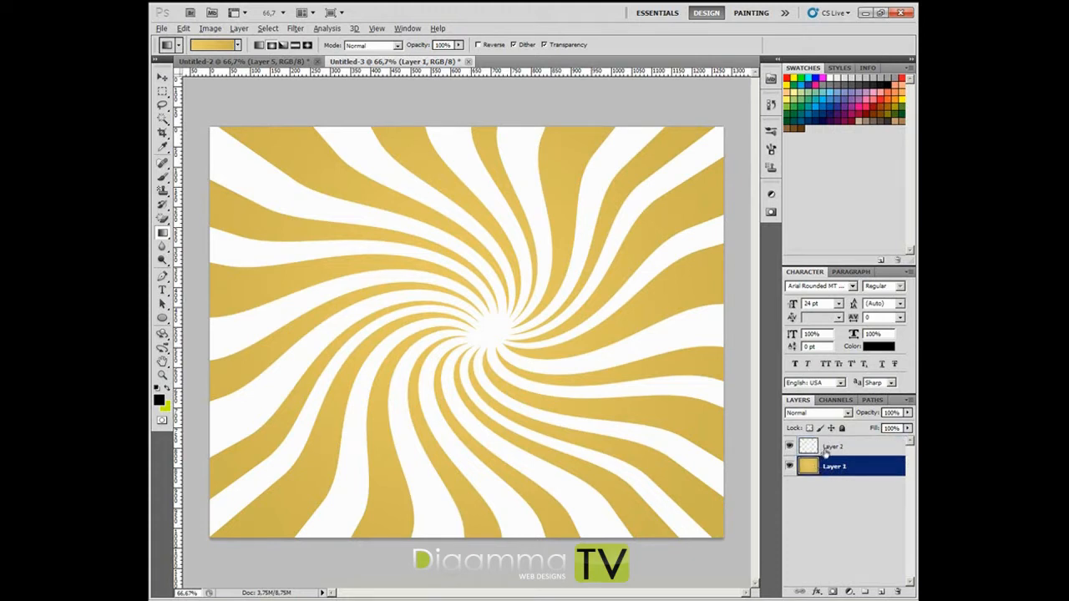
left_click(815, 412)
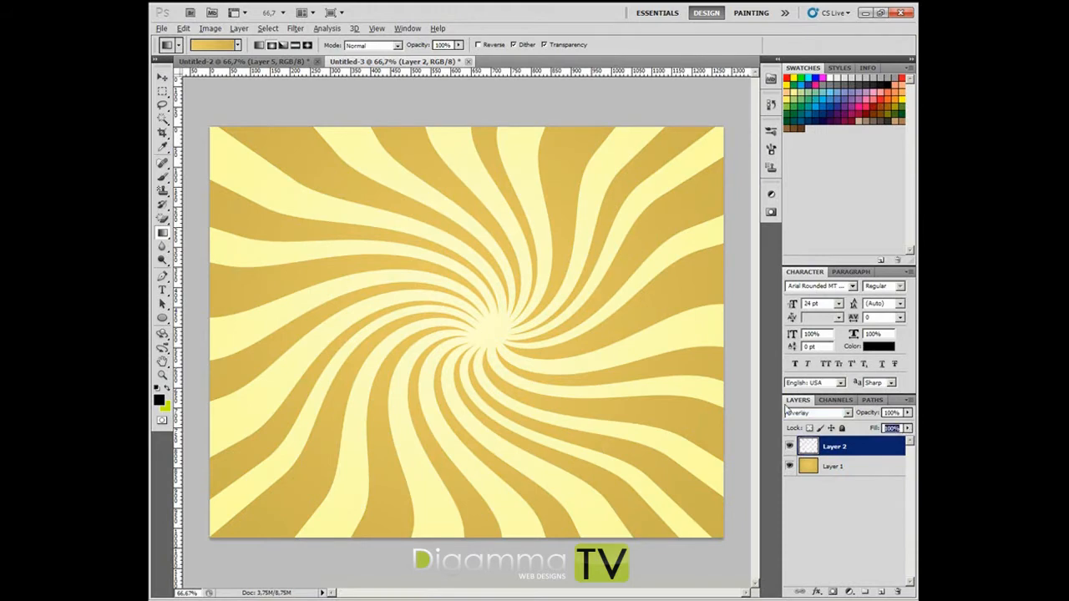
type("70")
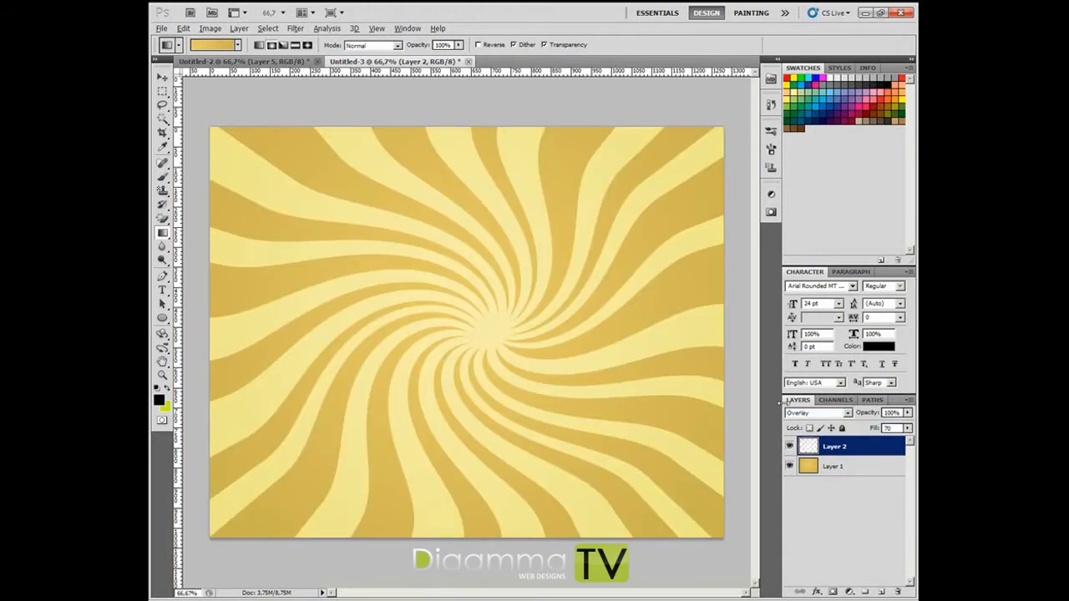
left_click(833, 466)
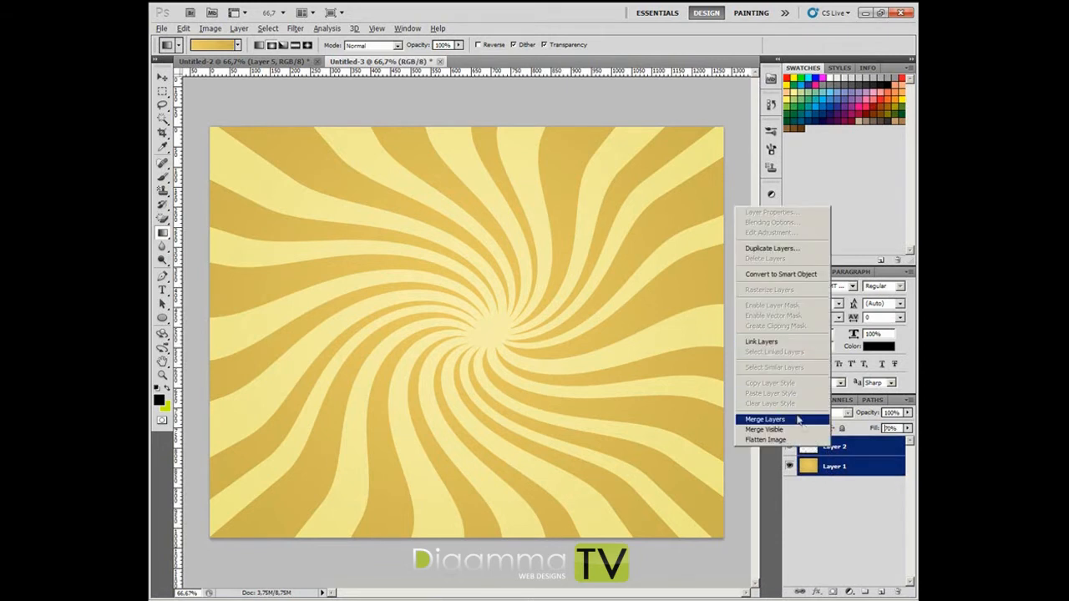
left_click(765, 418)
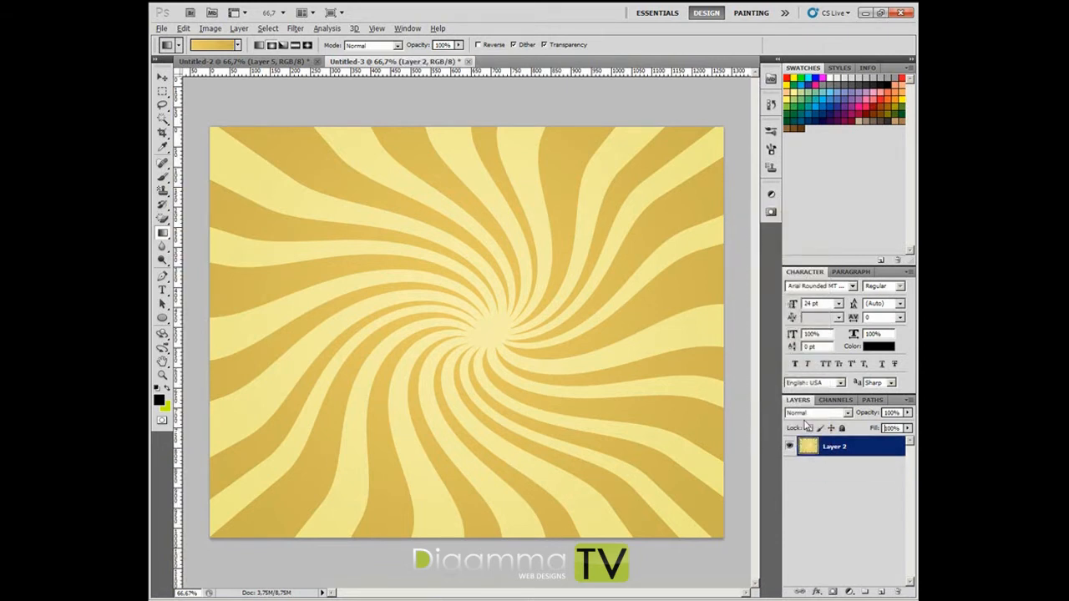
Step: Apply a Halftone Pattern with Dot type and contrast 10 to the merged swirl
left_click(294, 26)
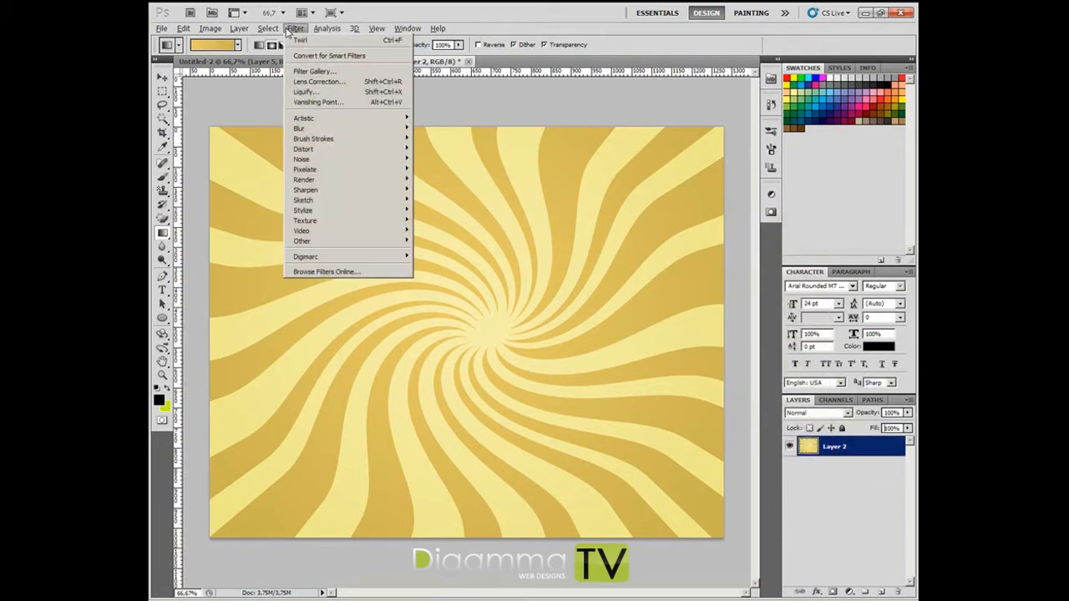
mouse_move(314, 139)
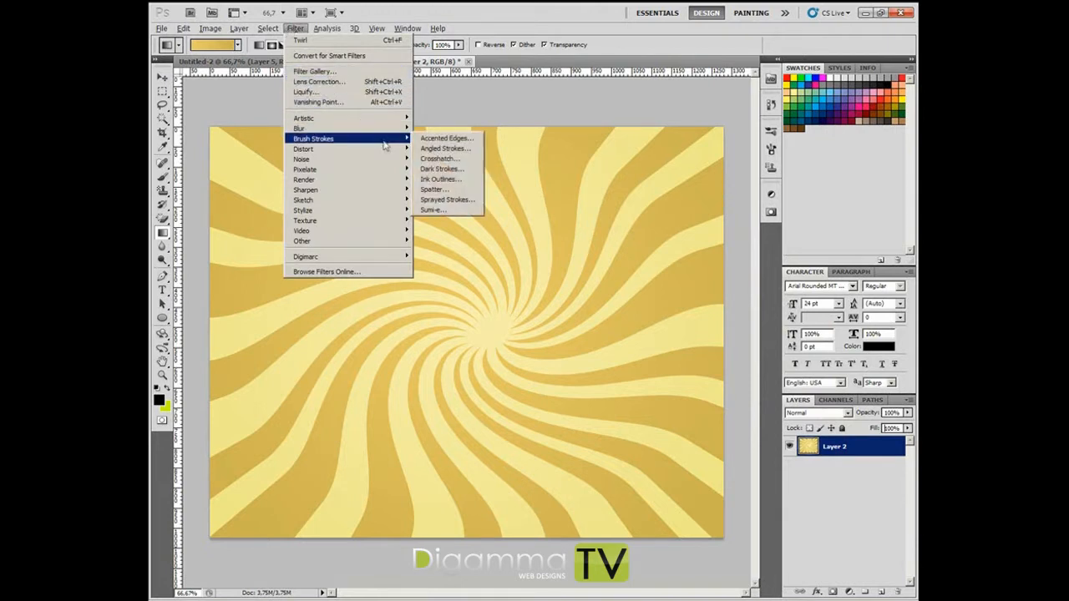
mouse_move(304, 211)
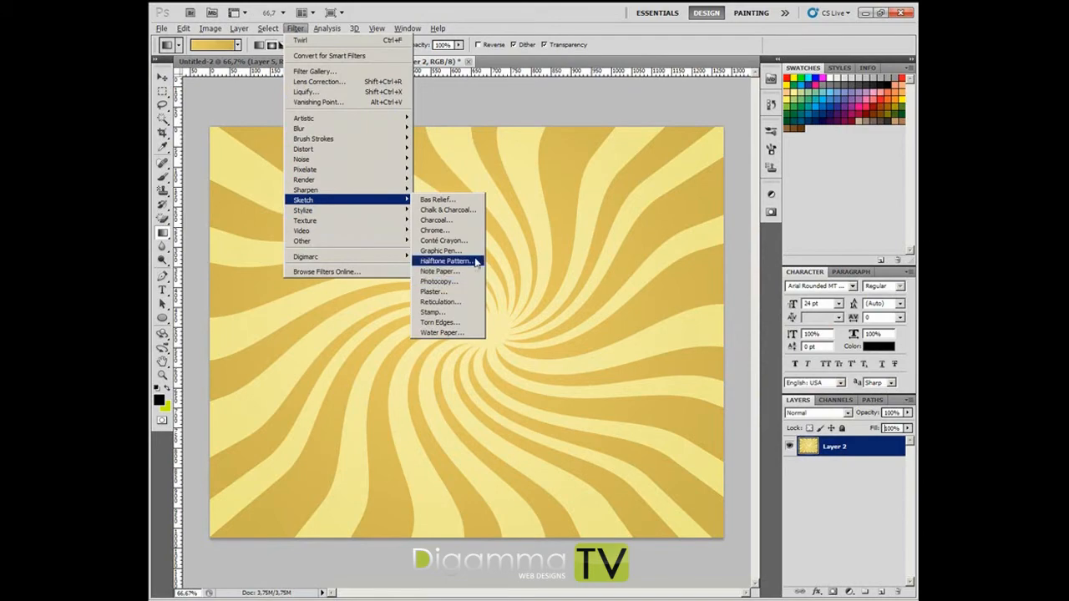
left_click(443, 260)
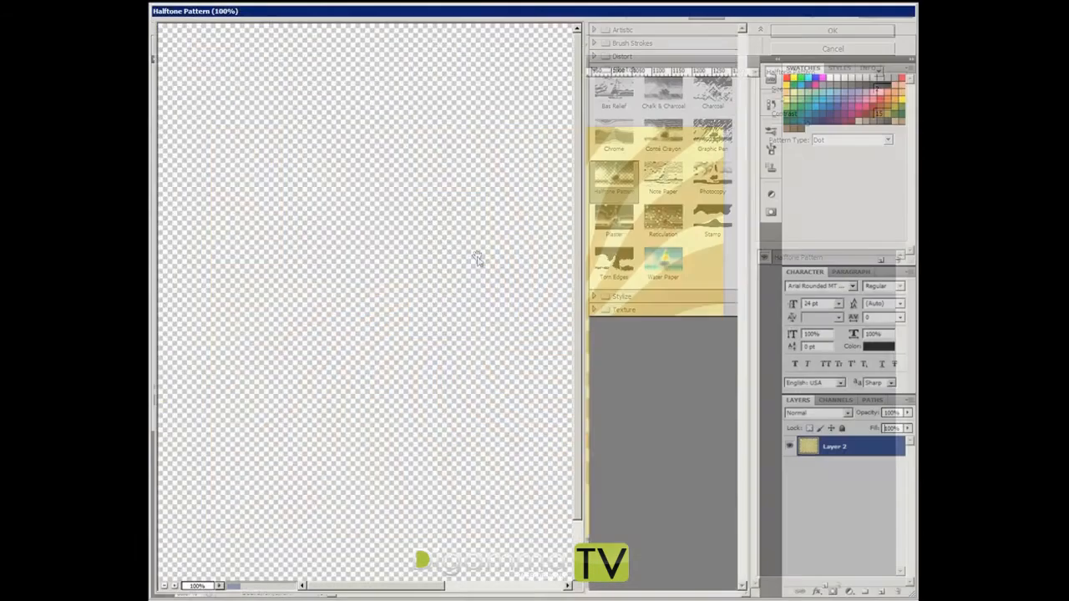
left_click(613, 175)
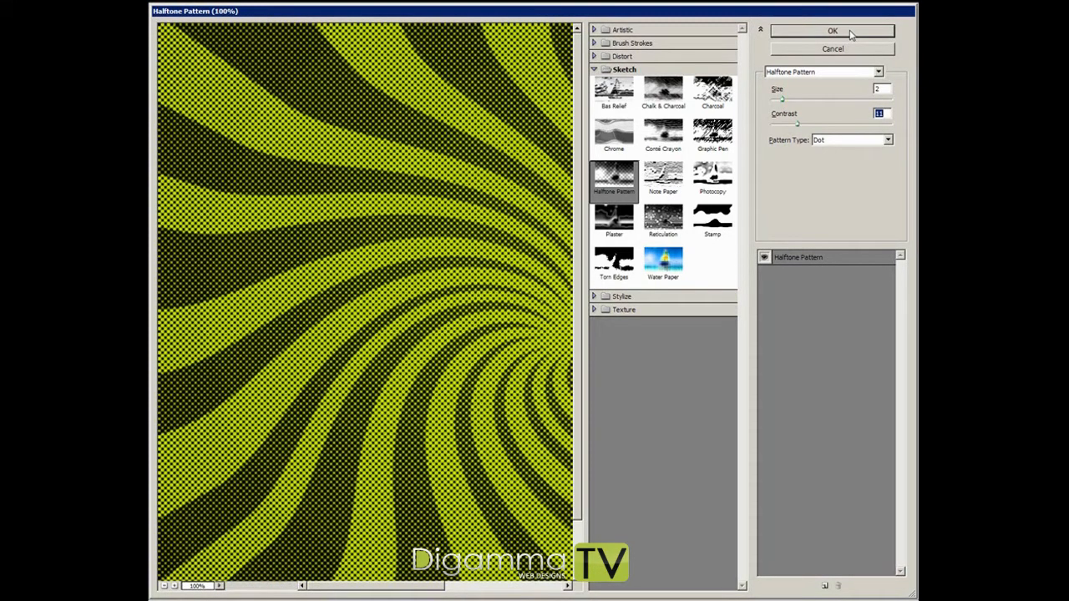
type("10")
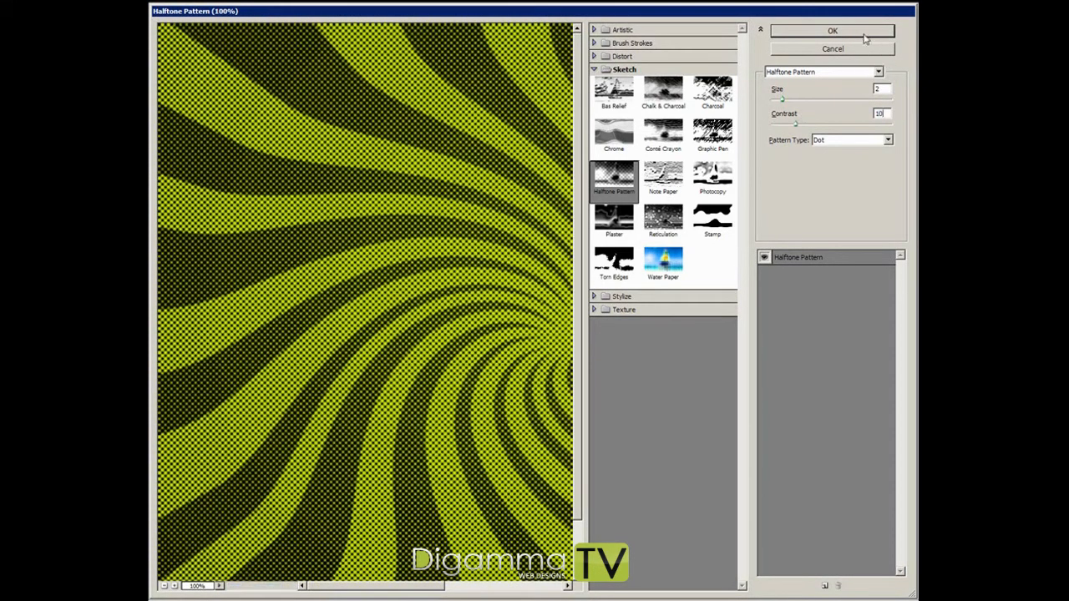
left_click(829, 30)
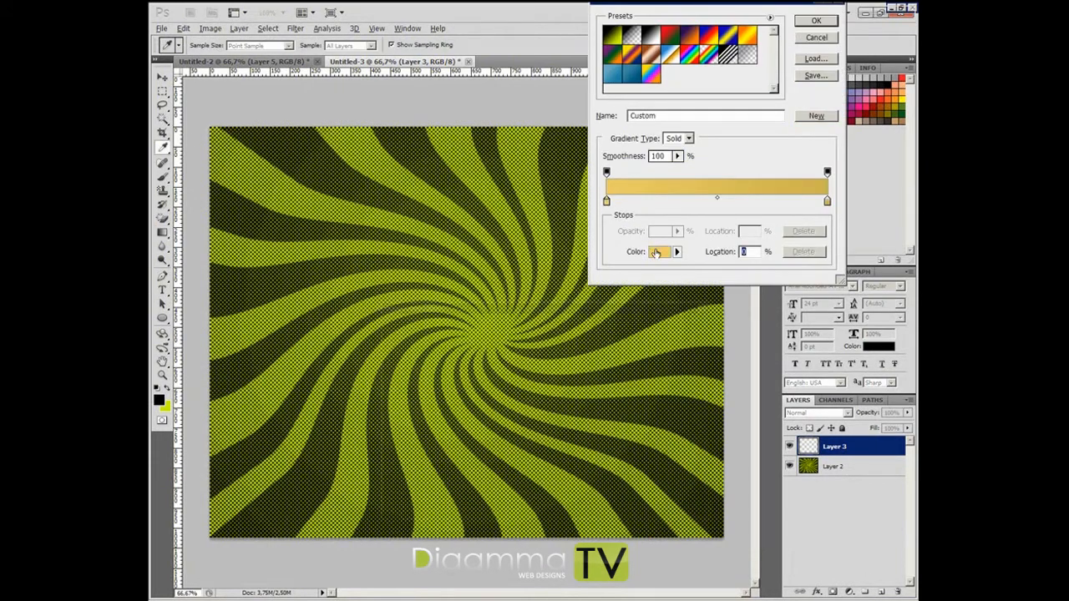
Step: Pick a bright red for the left gradient stop and a second red shade for the right stop
left_click(658, 251)
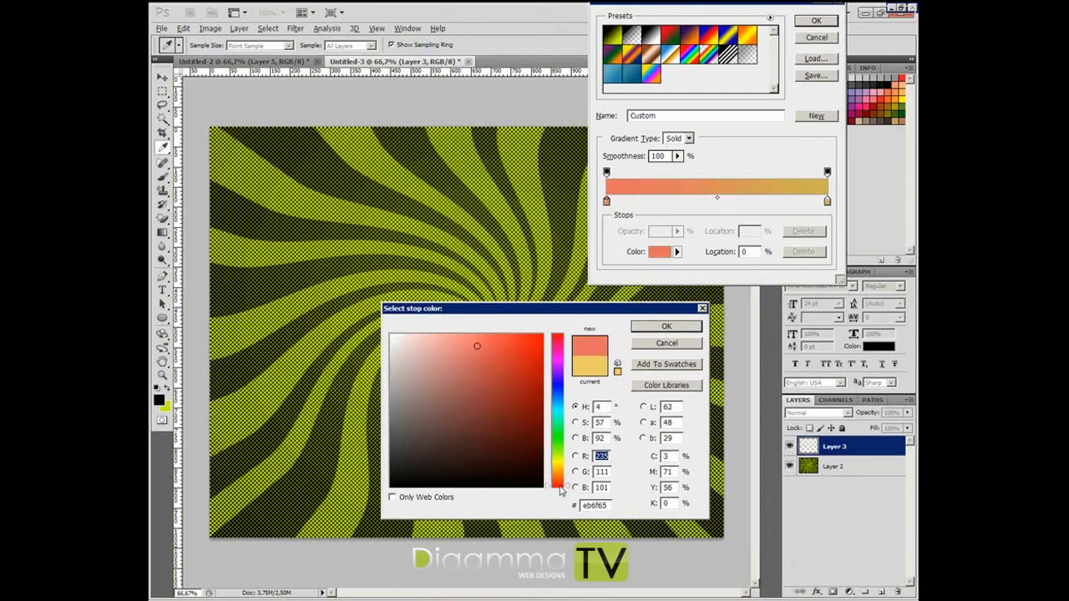
left_click(545, 344)
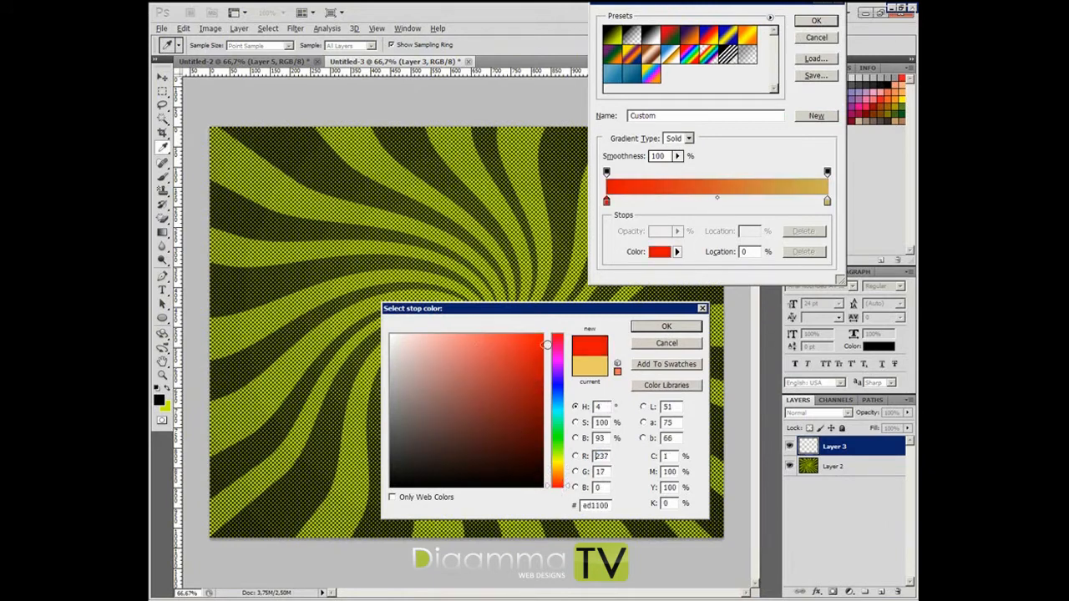
left_click(665, 326)
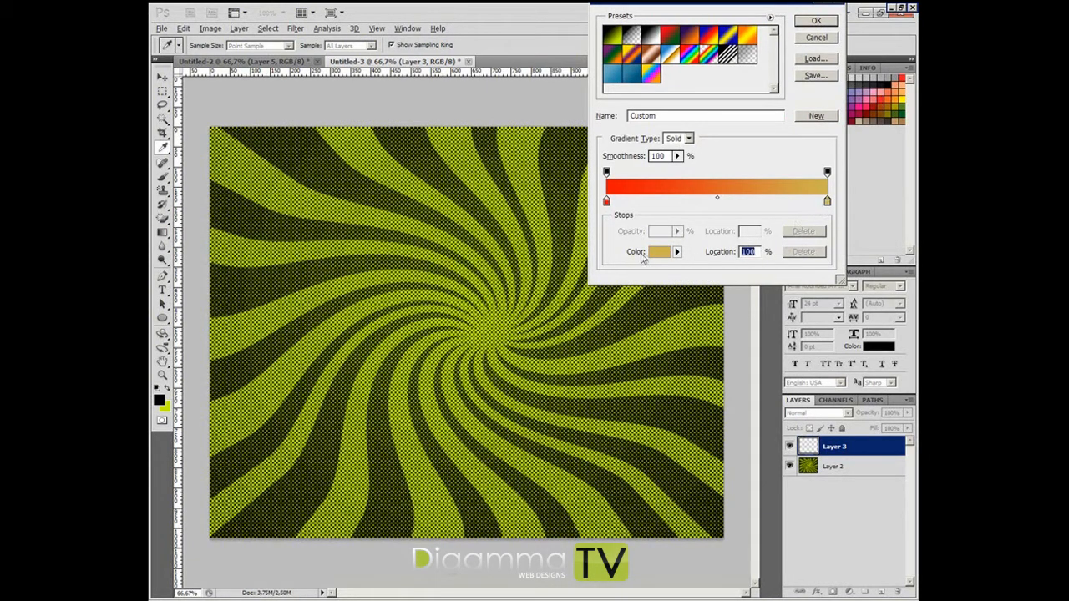
left_click(660, 250)
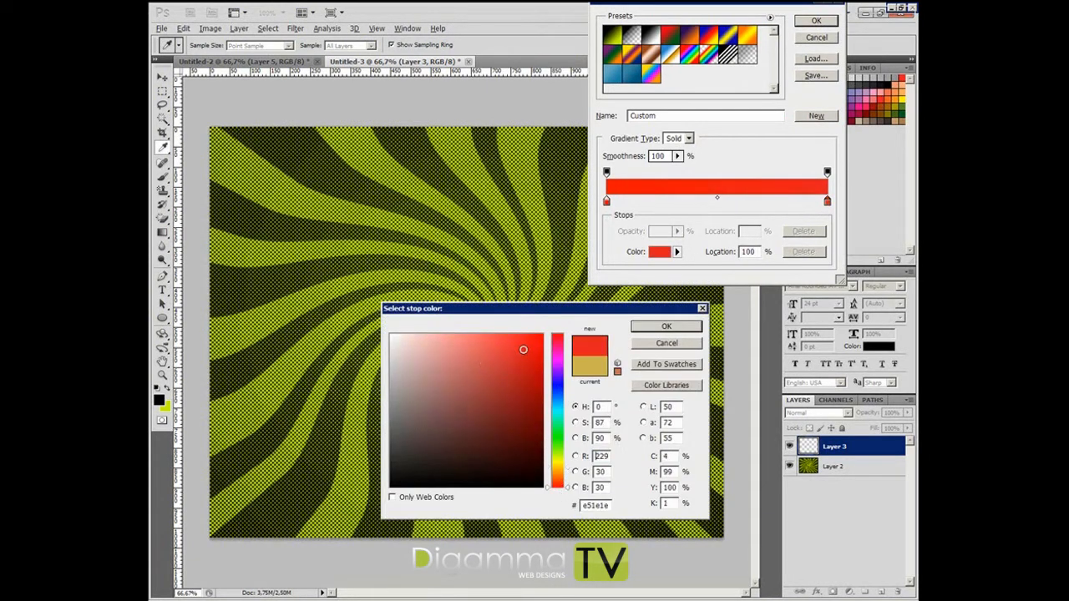
left_click(537, 386)
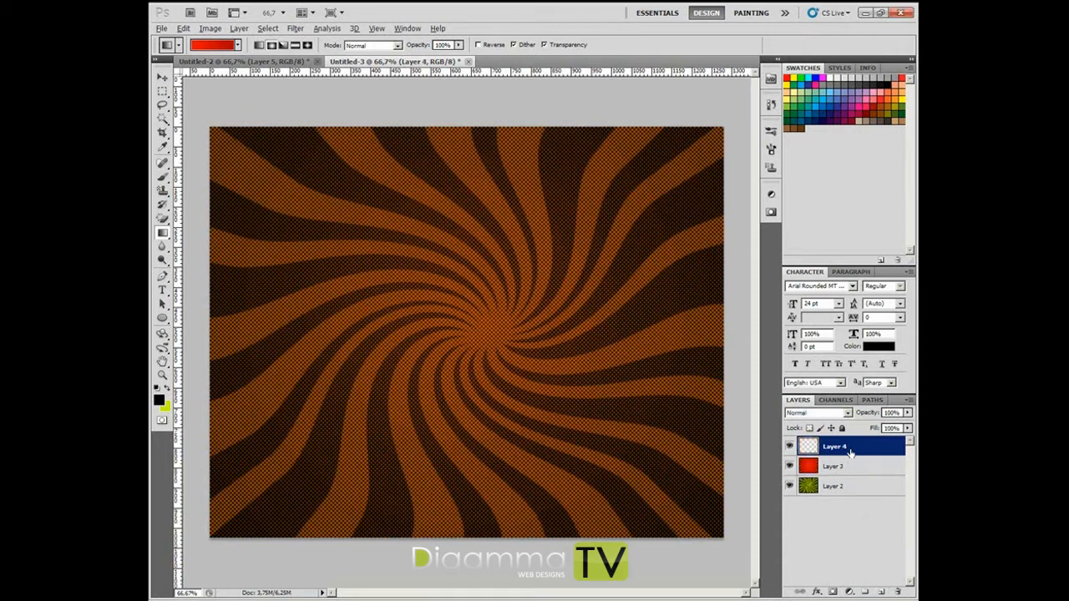
Step: Move Layer 4 to the bottom and fill it with black using the Paint Bucket
left_click_drag(835, 446, 835, 486)
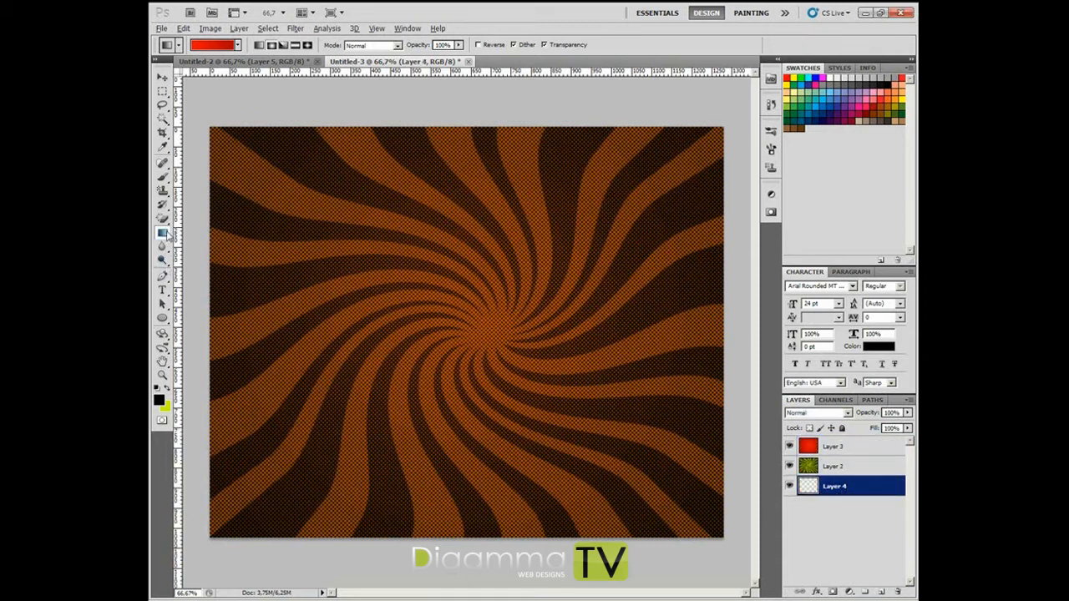
left_click(164, 234)
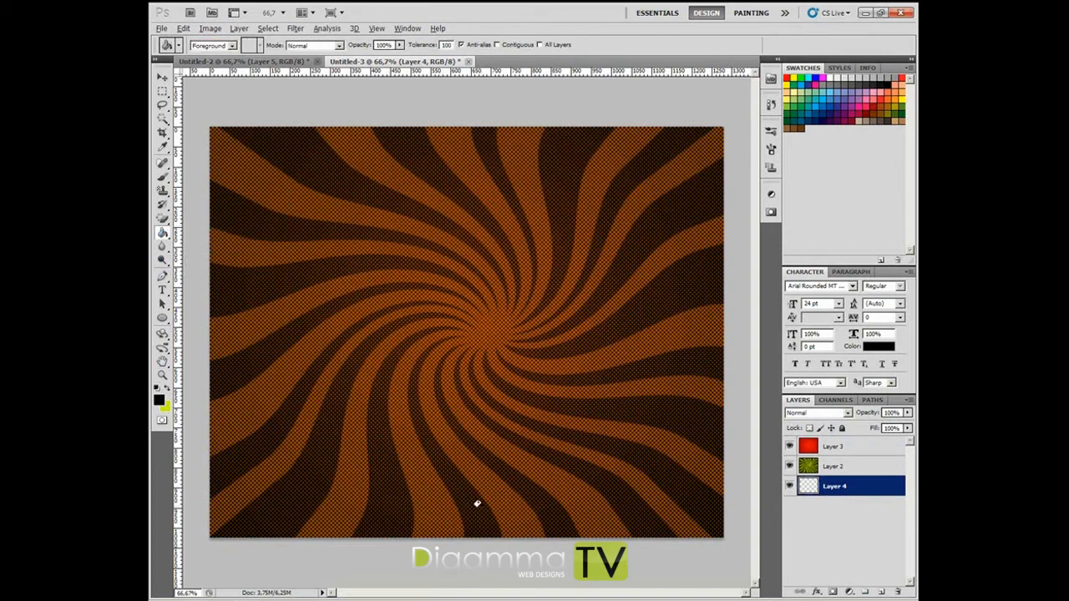
left_click(835, 466)
type("70")
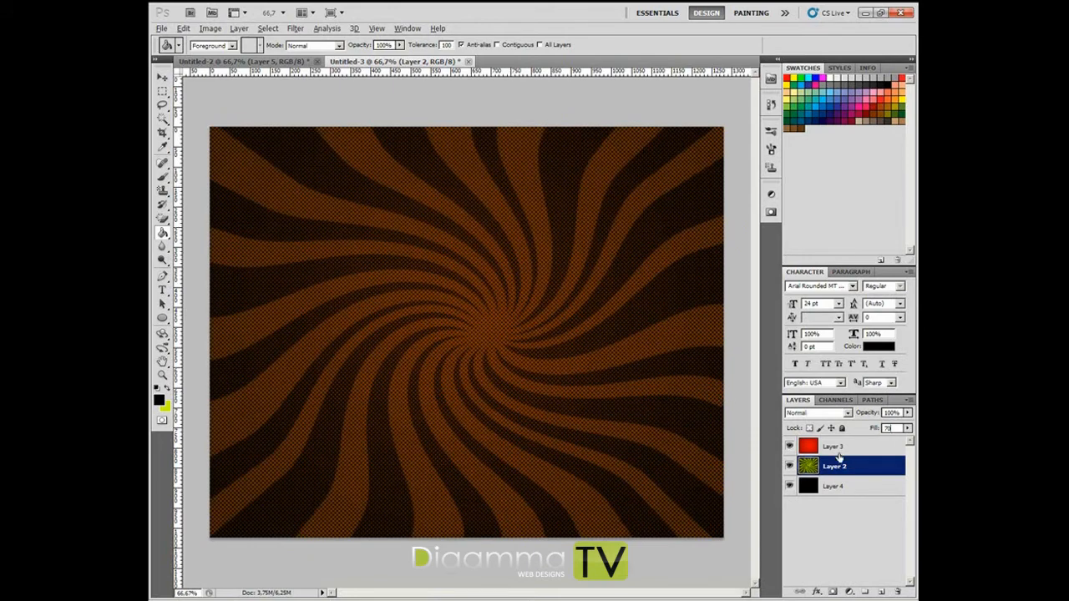
Step: Set the red gradient Layer 3 to Multiply, then select the halftone Layer 2
left_click(852, 446)
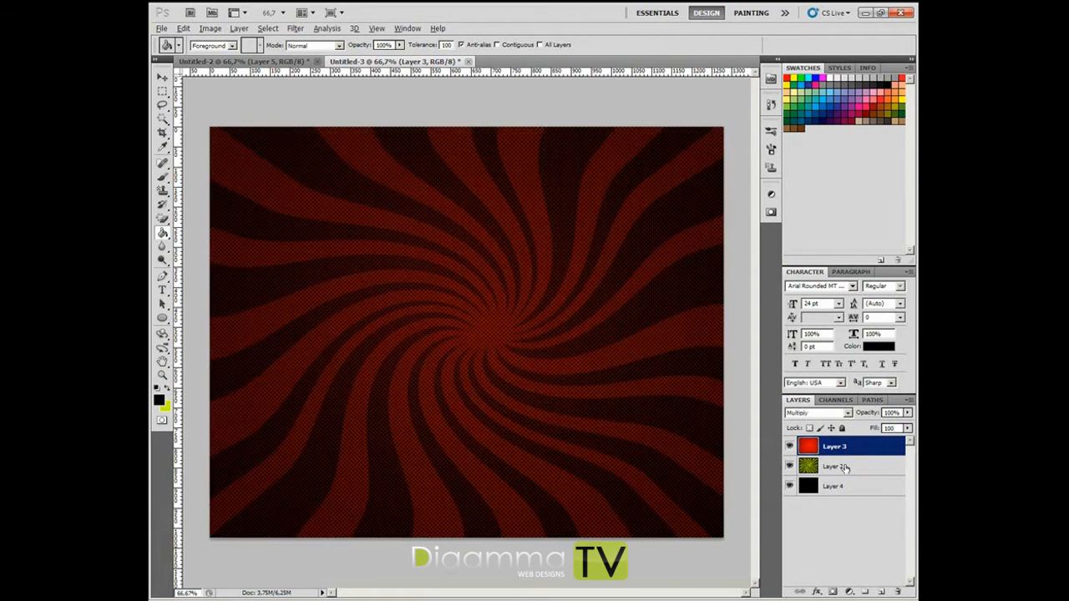
left_click(852, 466)
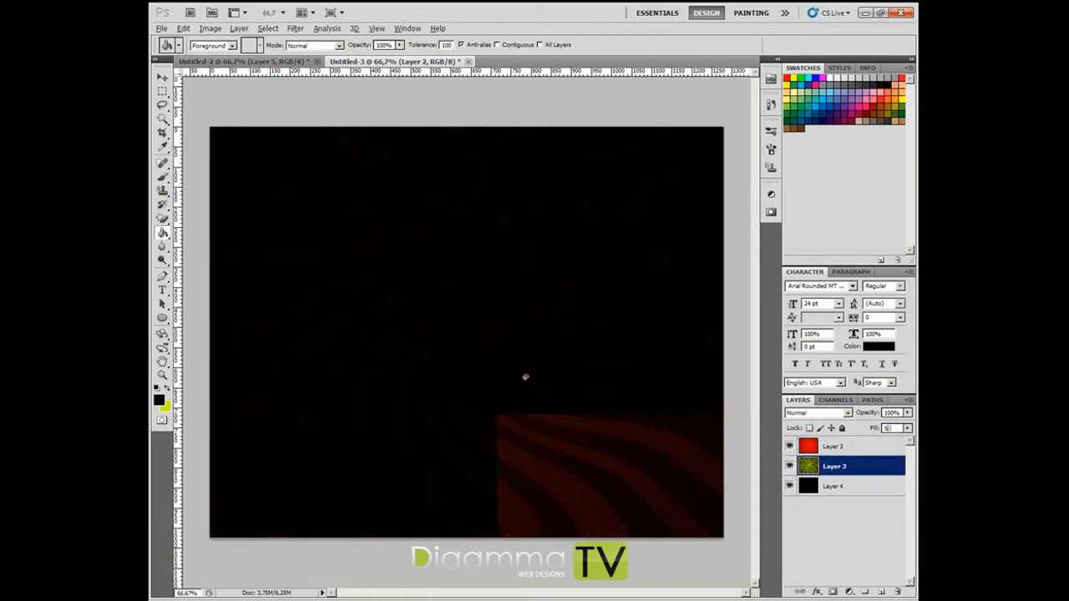